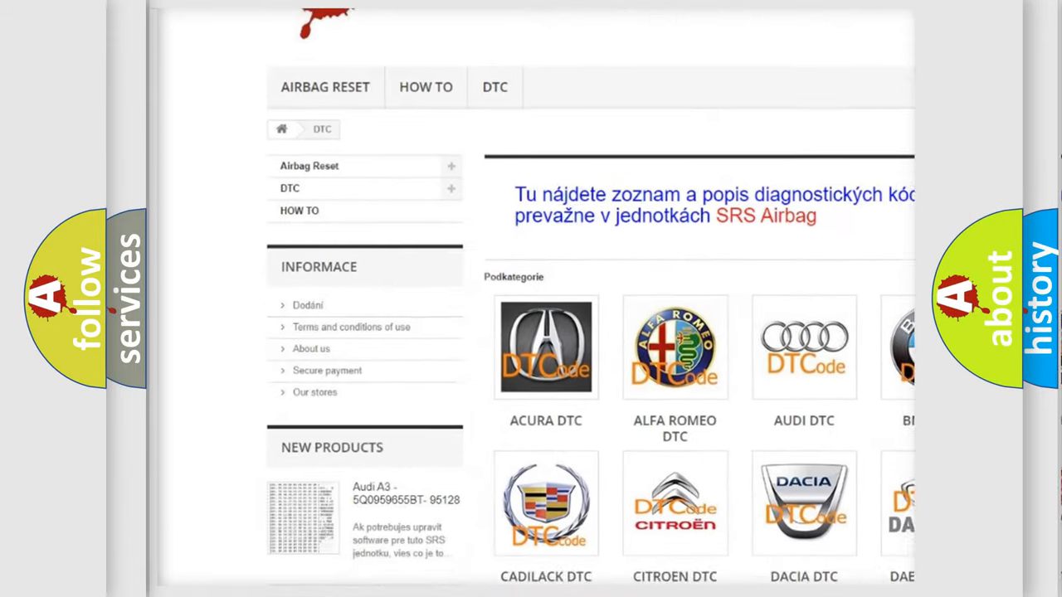
scroll("down", 3)
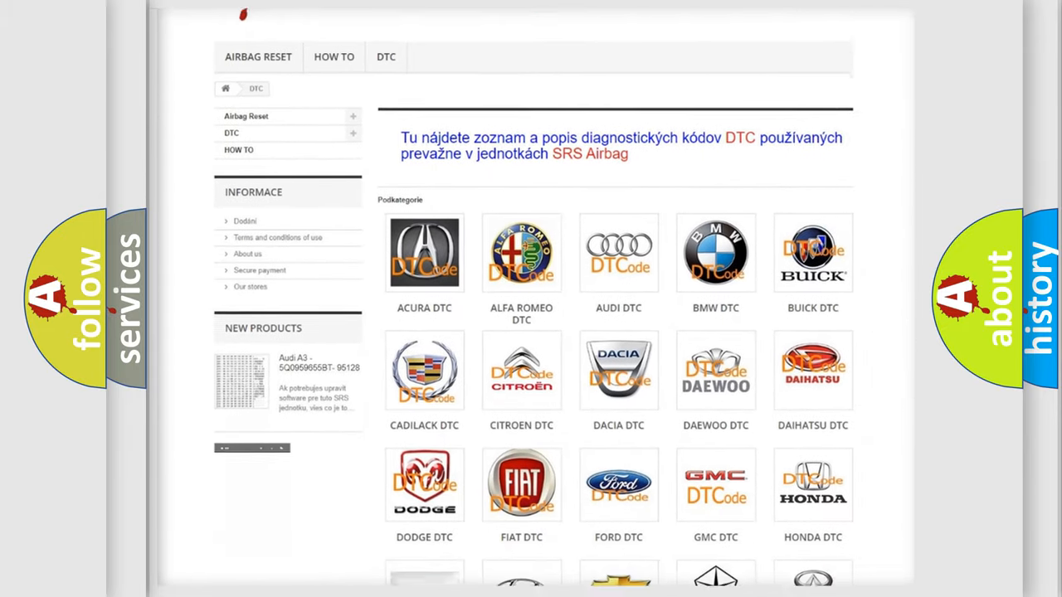
scroll("down", 3)
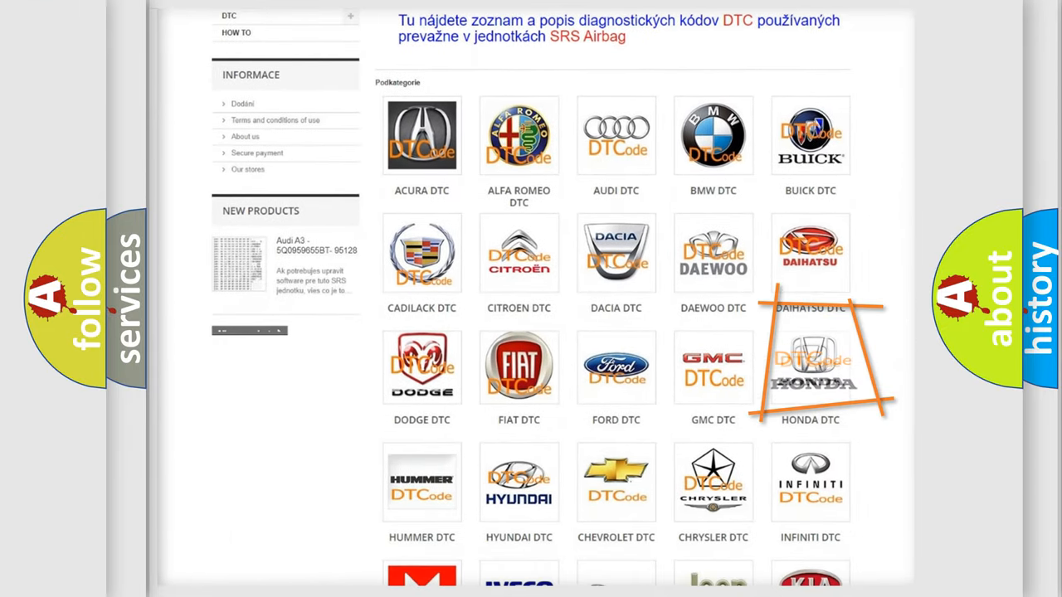